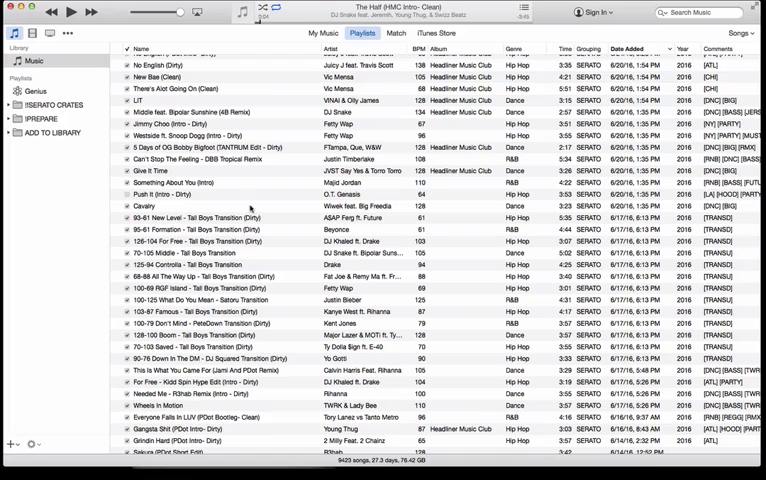
mouse_move(44, 204)
text(SERATO)
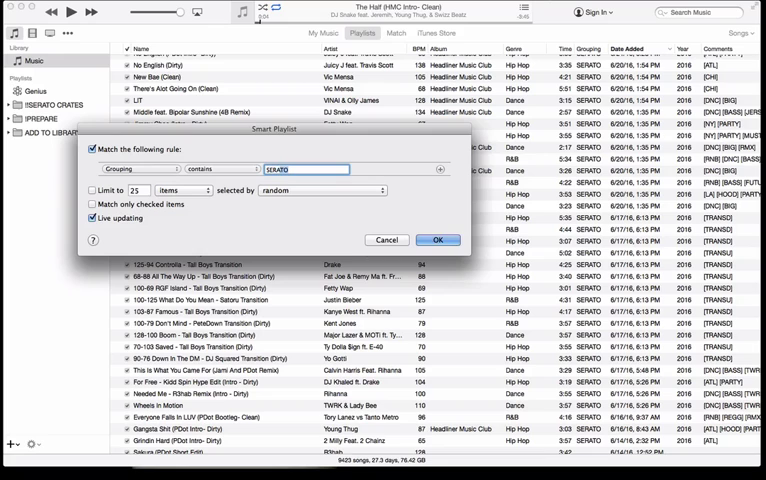
- Confirm the Grouping-contains-serato rule to create the live-updating smart playlist
click(438, 240)
text([DN)
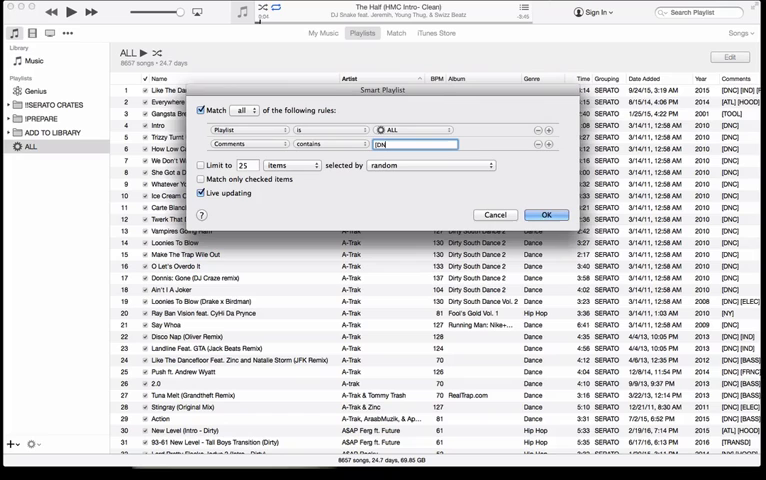
- Confirm the Playlist-is-ALL and Comments-contains-[DNC] rules, then browse the new playlist
click(546, 216)
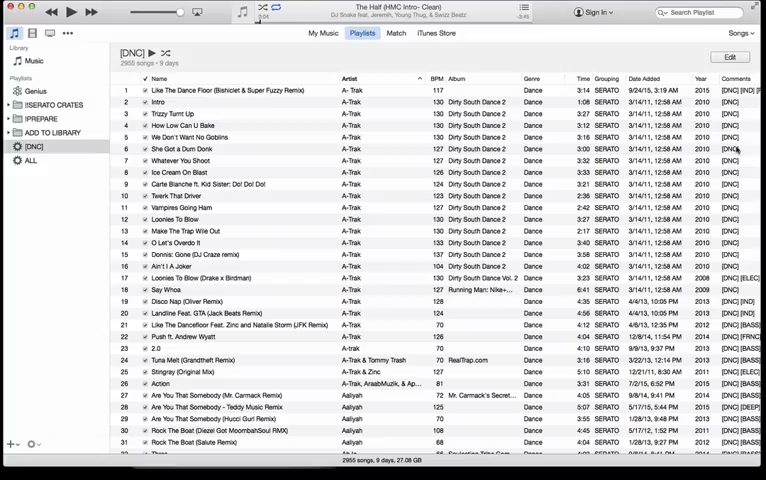
scroll(down, 3)
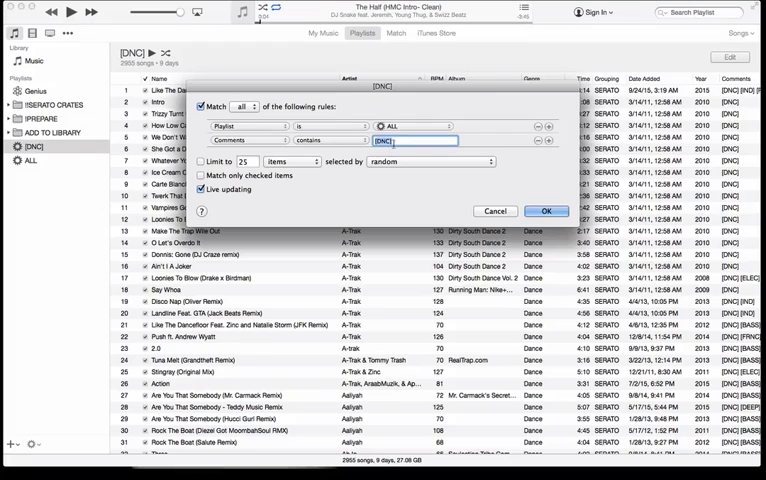
- Change the Comments rule to '[DNC] [BG]' and apply it, narrowing to about 400 songs
text([BG])
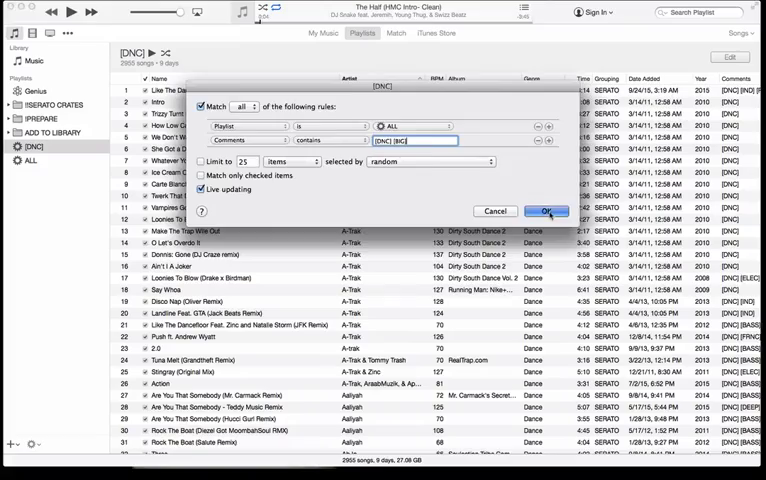
click(546, 212)
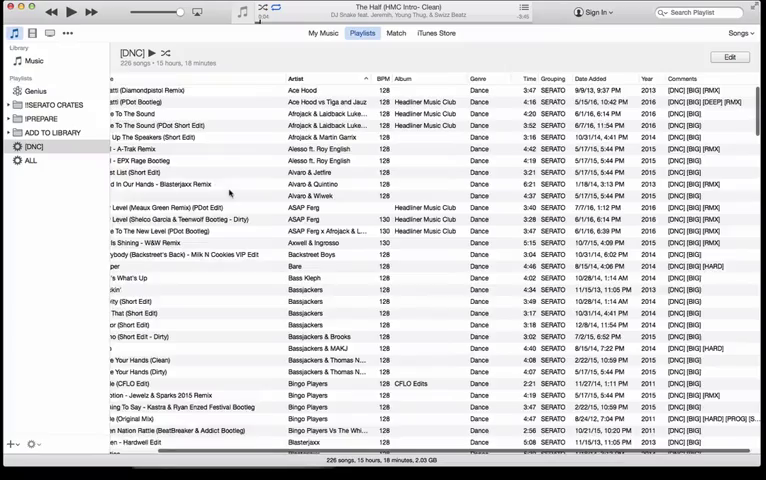
scroll(down, 3)
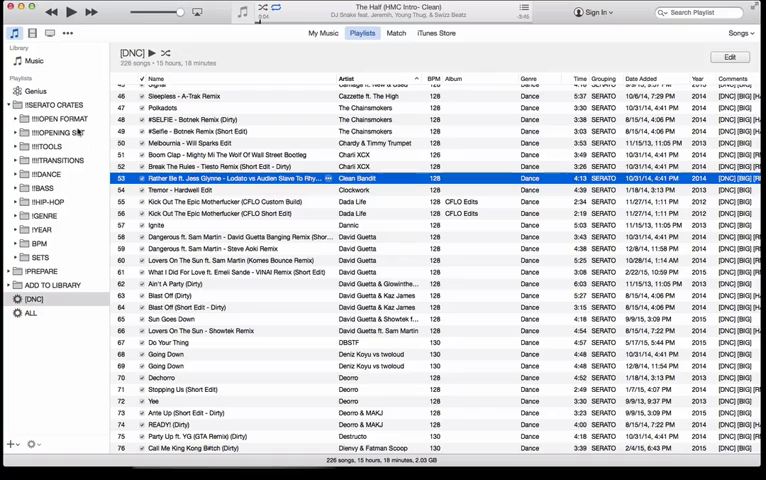
- Expand the SERATO CRATES folder in the sidebar toward the !!PARTY NEW playlist
click(56, 146)
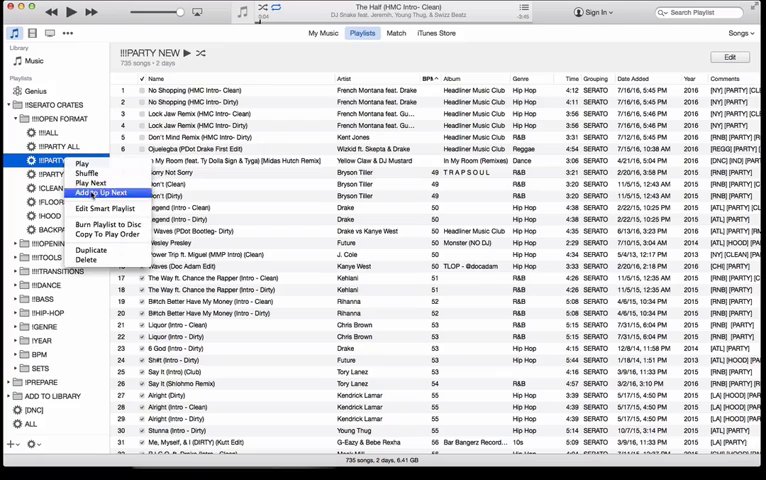
click(100, 208)
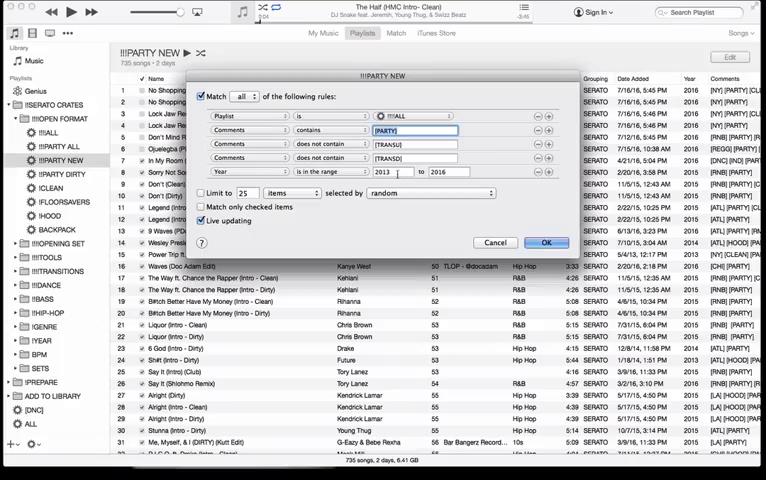
click(546, 242)
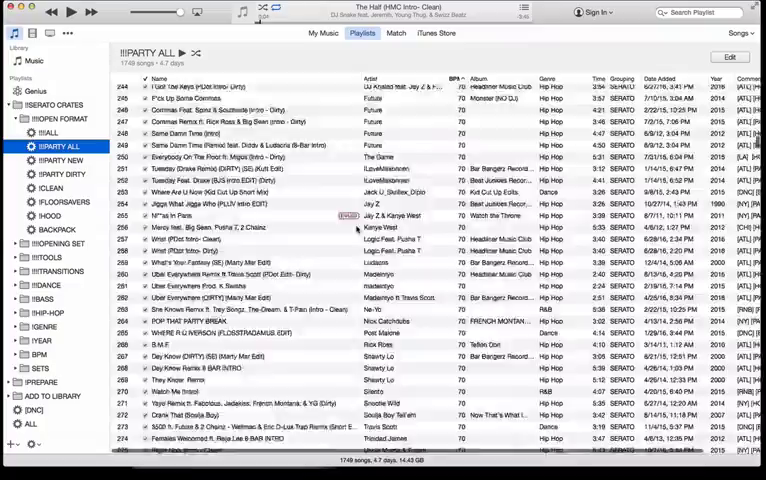
click(60, 160)
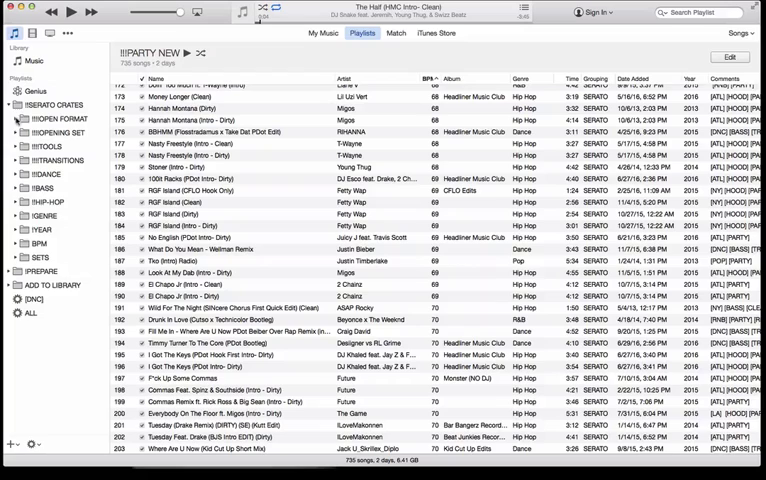
click(12, 228)
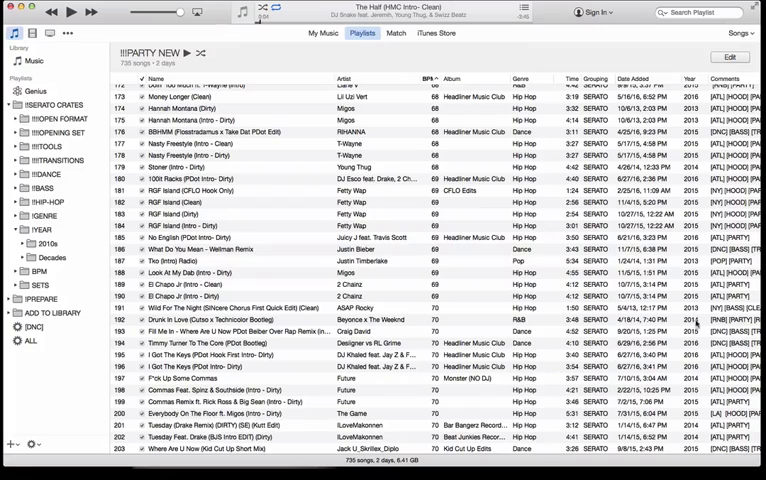
- Expand the YEAR folder and show the 2010s playlist of about 4,700 songs
click(16, 228)
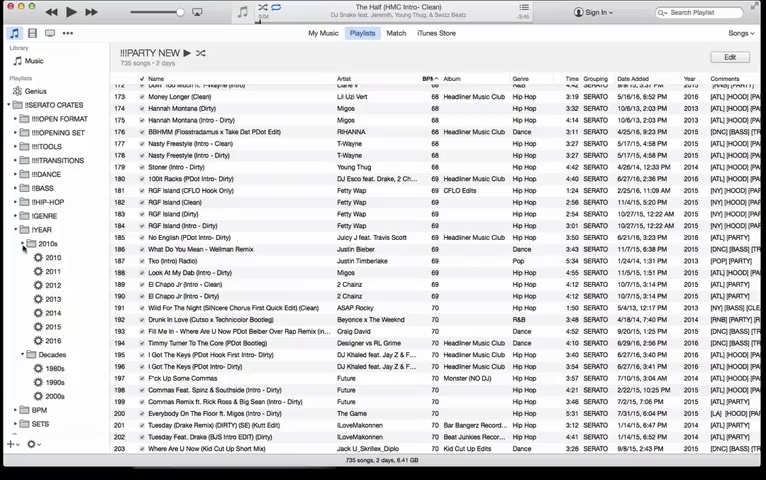
click(48, 244)
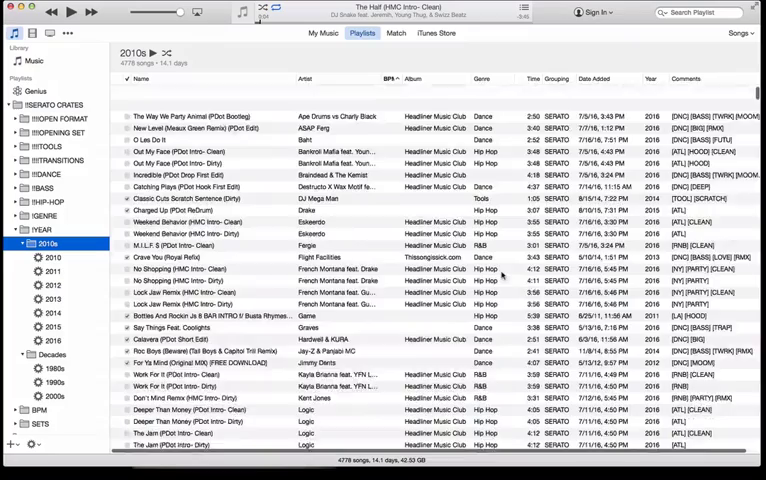
- Show the 1990s decade playlist and begin filtering it with the [party search
click(52, 284)
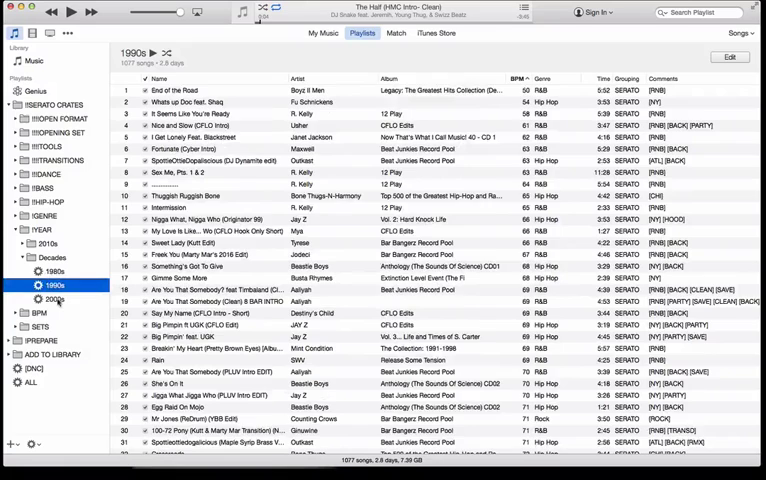
click(52, 300)
text([party)
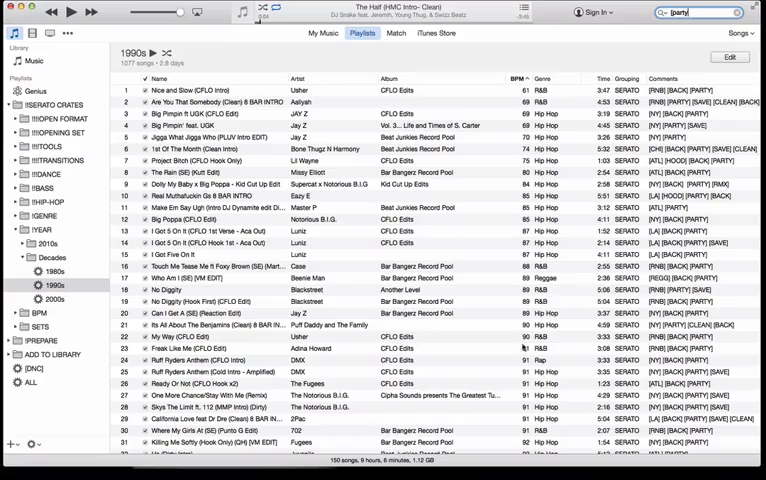
scroll(down, 3)
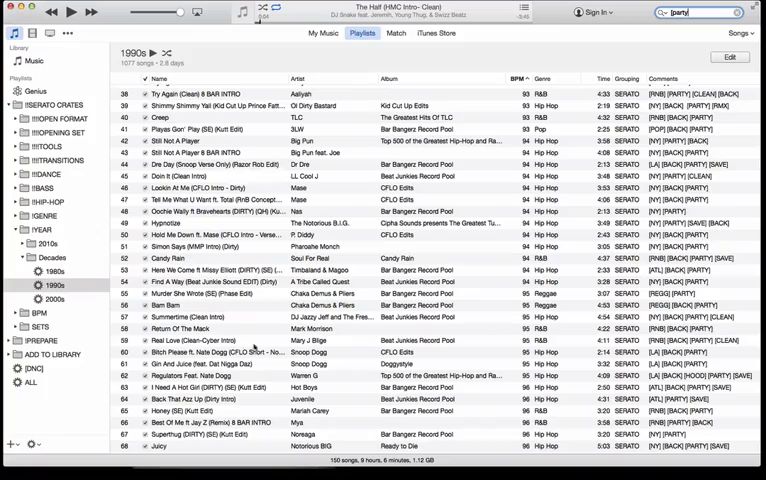
scroll(down, 3)
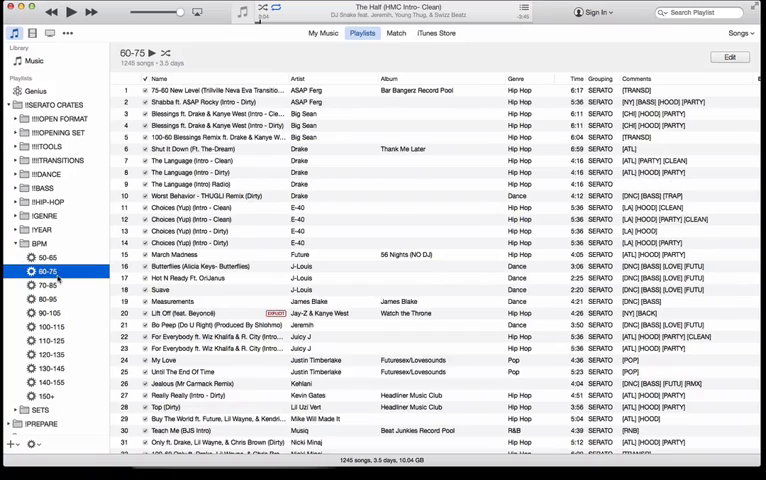
- Show the 70-80 BPM playlist of about 1,480 songs from the BPM folder
click(44, 298)
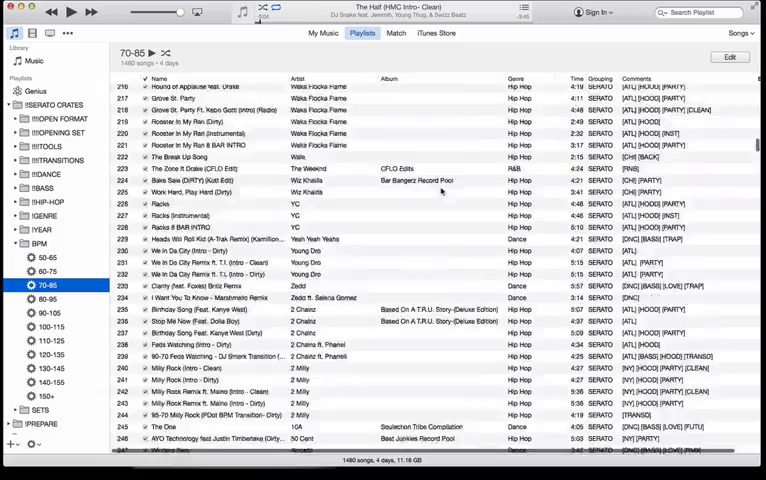
- Search '[party' to filter the 70-80 BPM playlist to roughly 360 party-tagged songs
text([party)
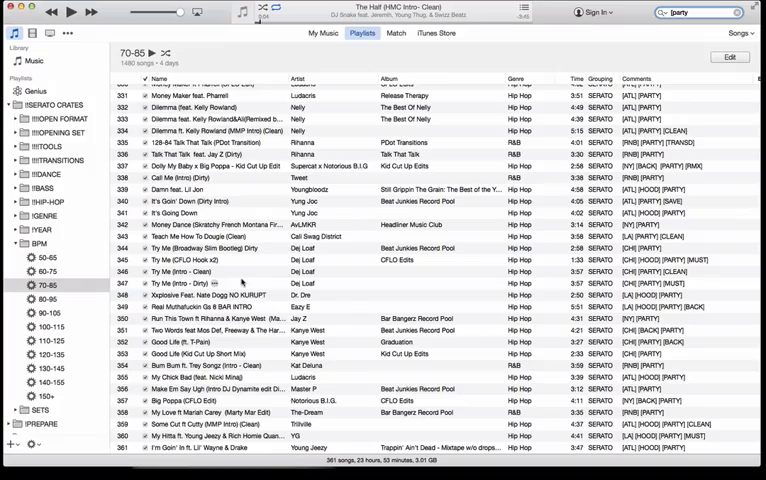
scroll(up, 3)
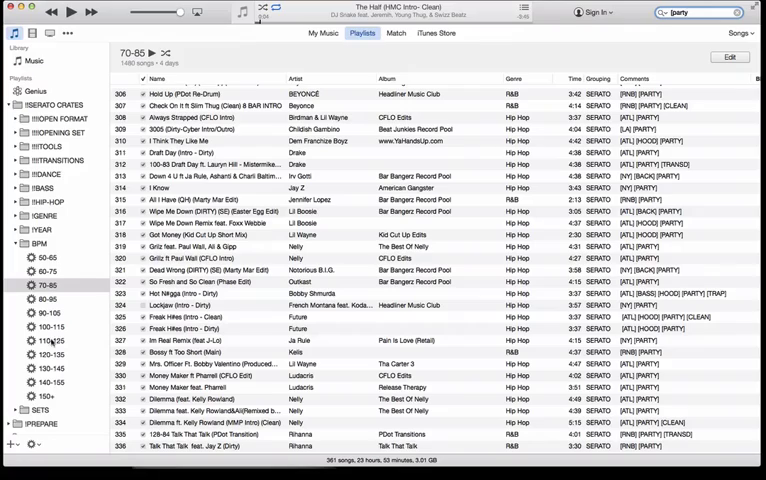
scroll(up, 3)
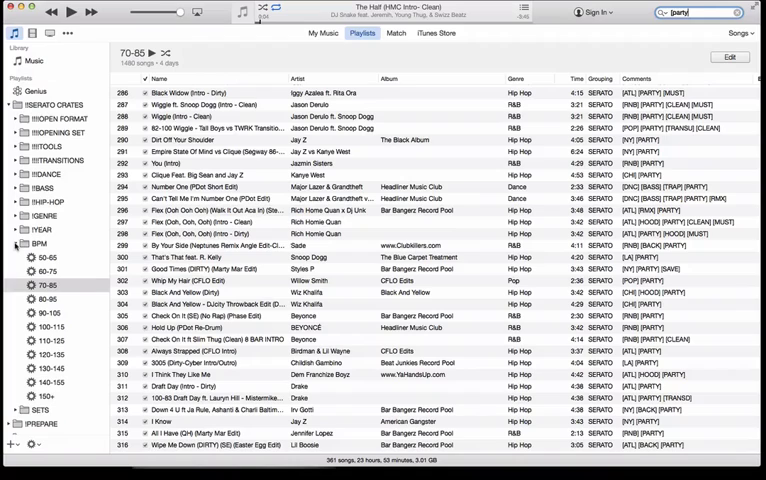